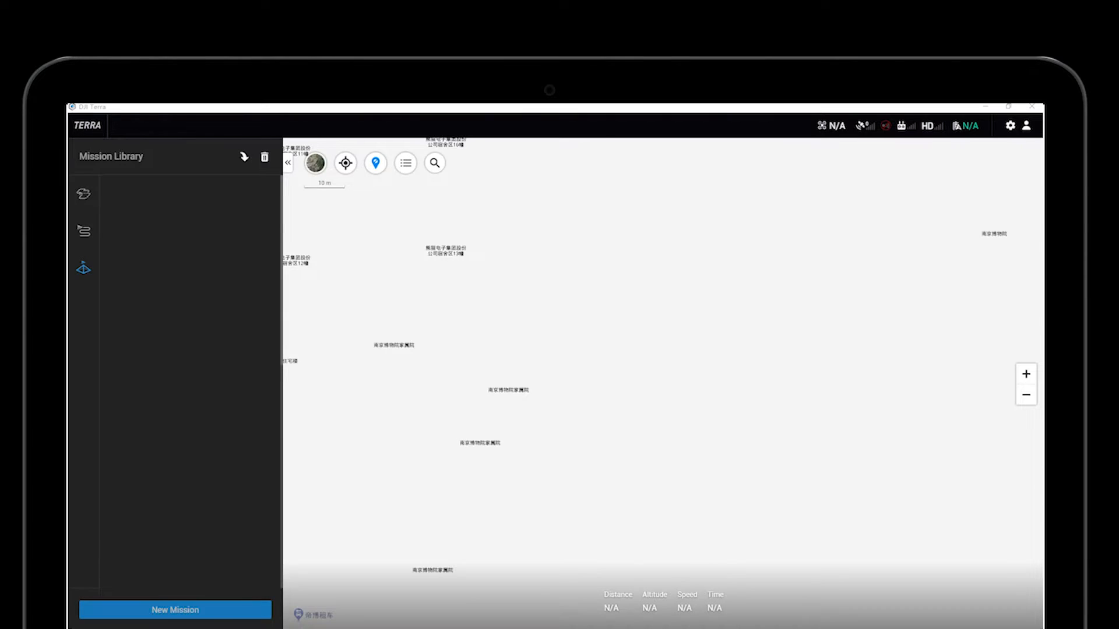
Step: Create an Oblique mission named '3D Reconstruction Demo' and save it
{"action": "left_click", "coordinate": [174, 609]}
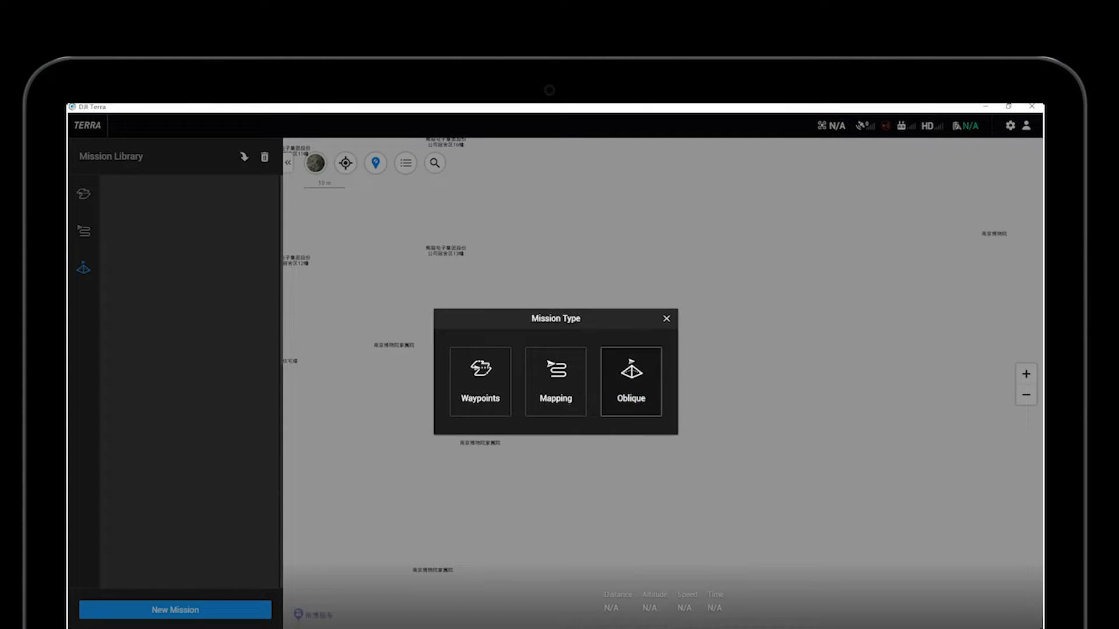
{"action": "left_click", "coordinate": [631, 381]}
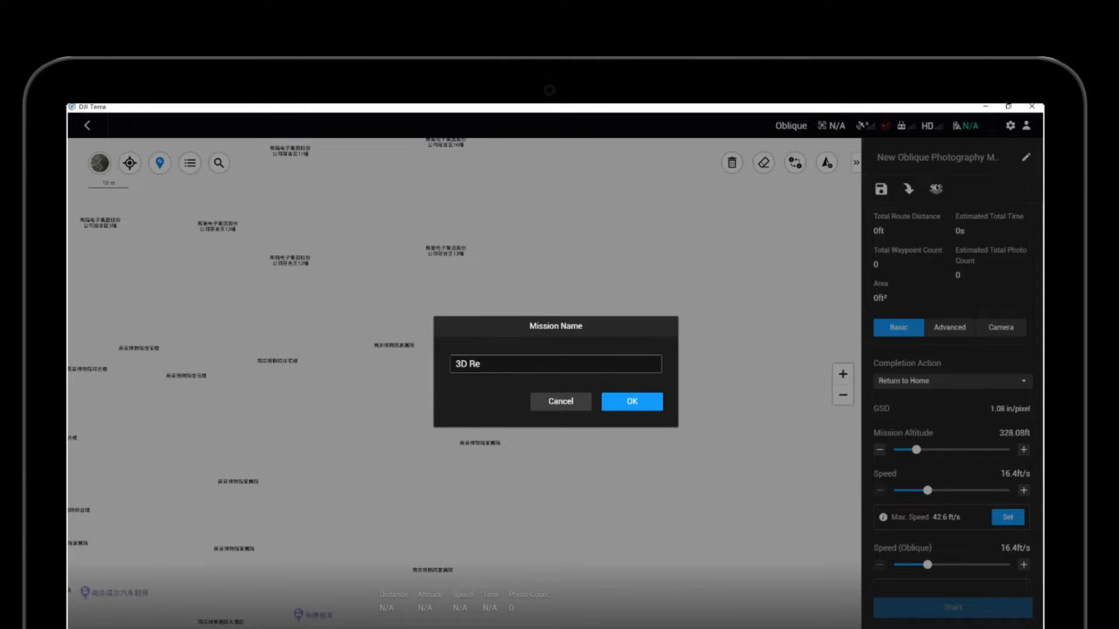
{"action": "type", "text": "construction"}
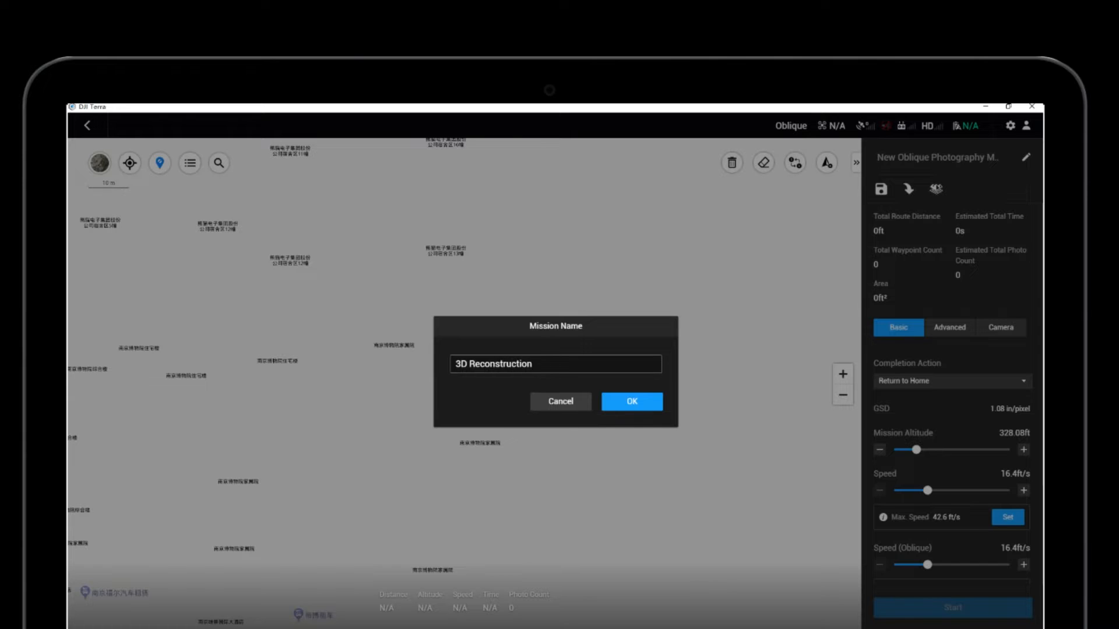
{"action": "left_click", "coordinate": [630, 401]}
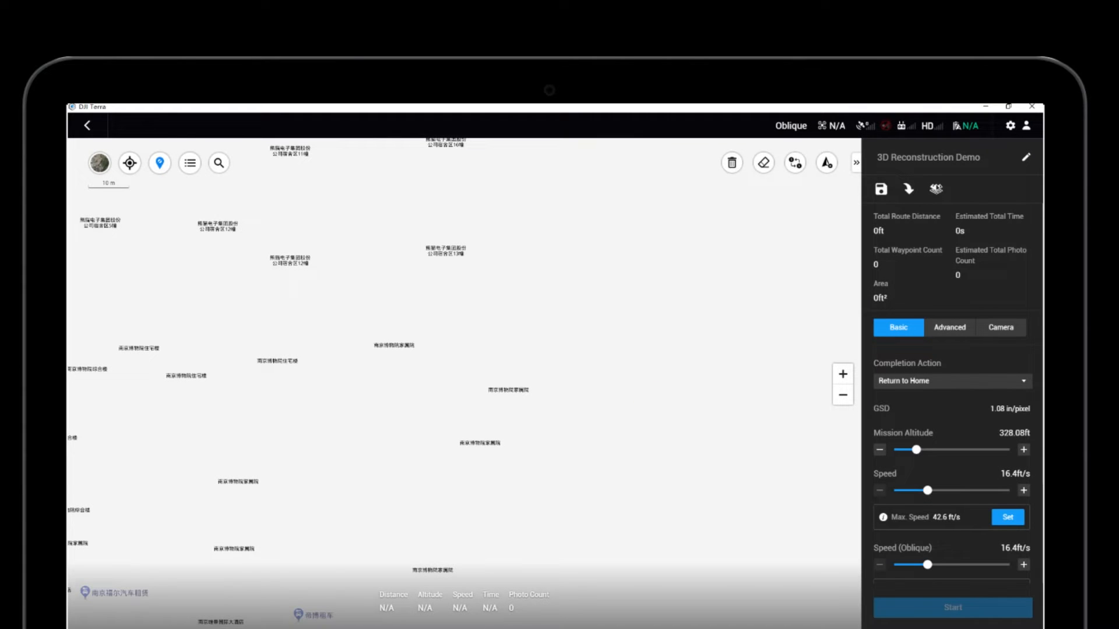
{"action": "left_click", "coordinate": [881, 188]}
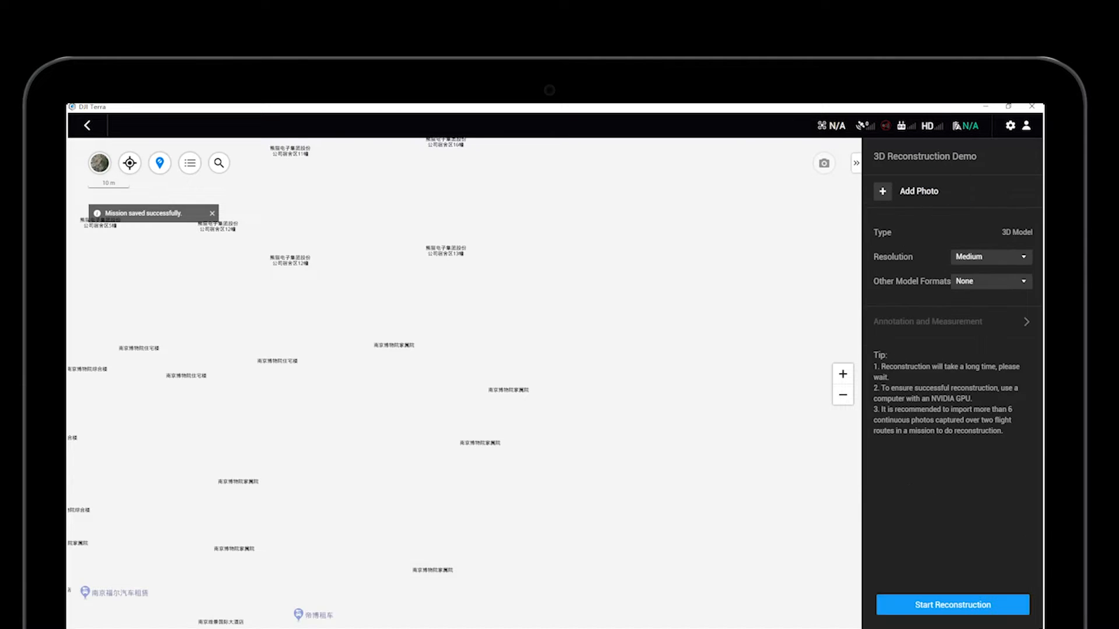
Step: Add the folder of 1361 drone photos and expand its image list
{"action": "left_click", "coordinate": [211, 214]}
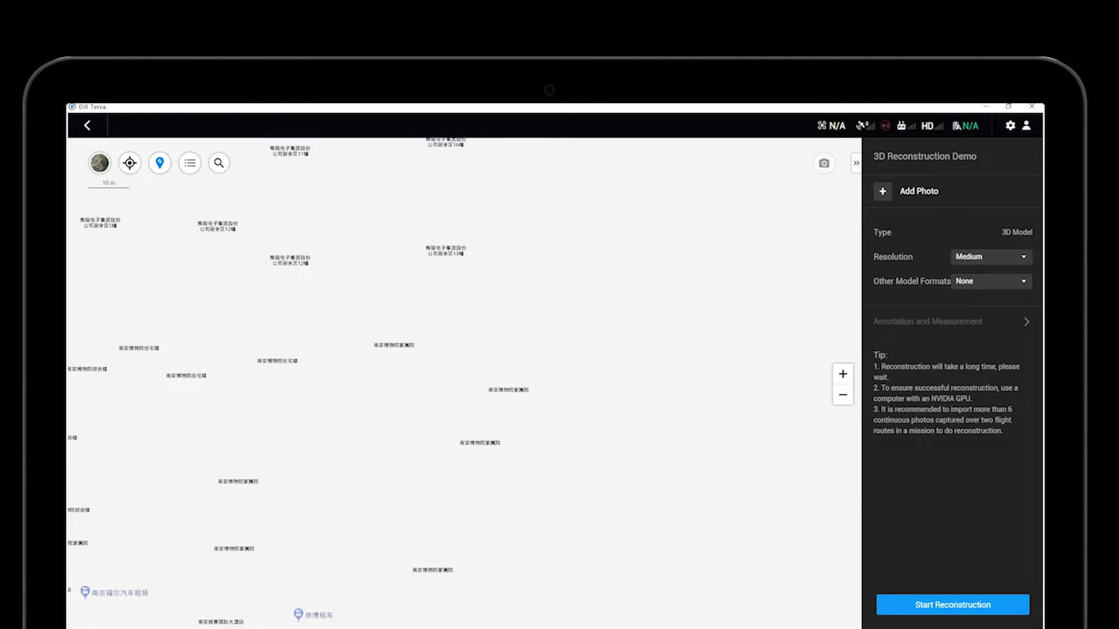
{"action": "left_click", "coordinate": [918, 190]}
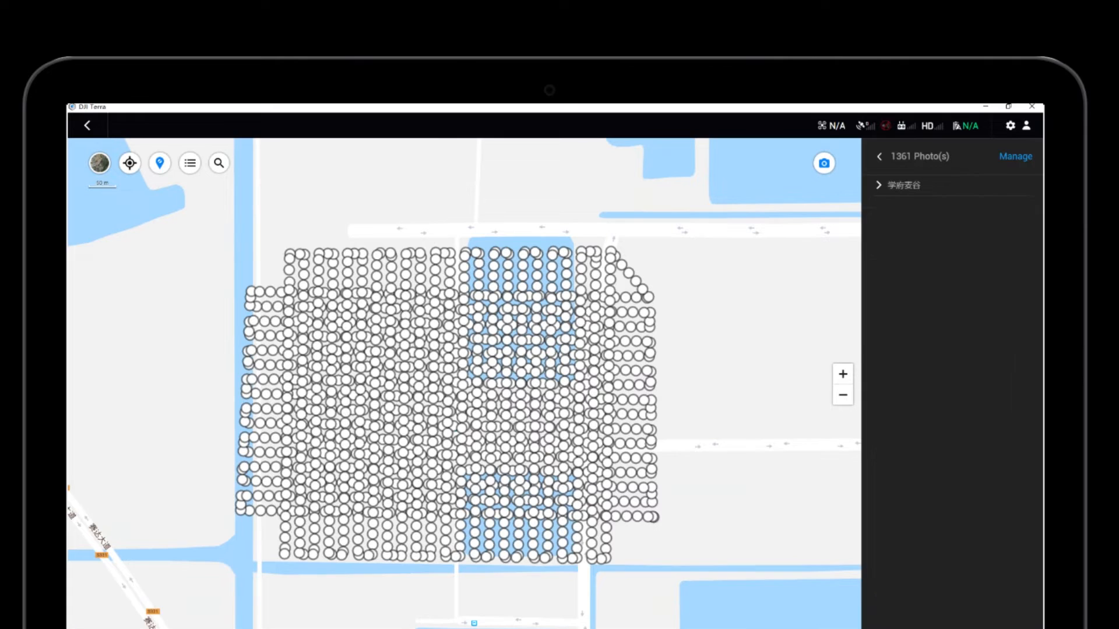
{"action": "left_click", "coordinate": [879, 185]}
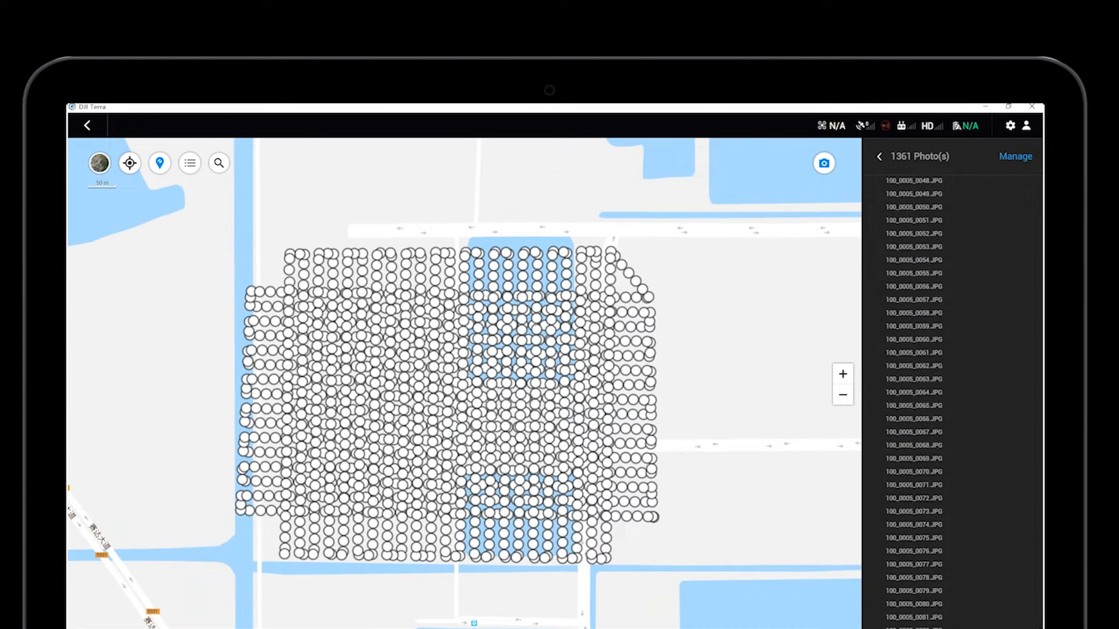
Step: Preview a couple of the imported drone photos and close the viewer
{"action": "left_click", "coordinate": [913, 340]}
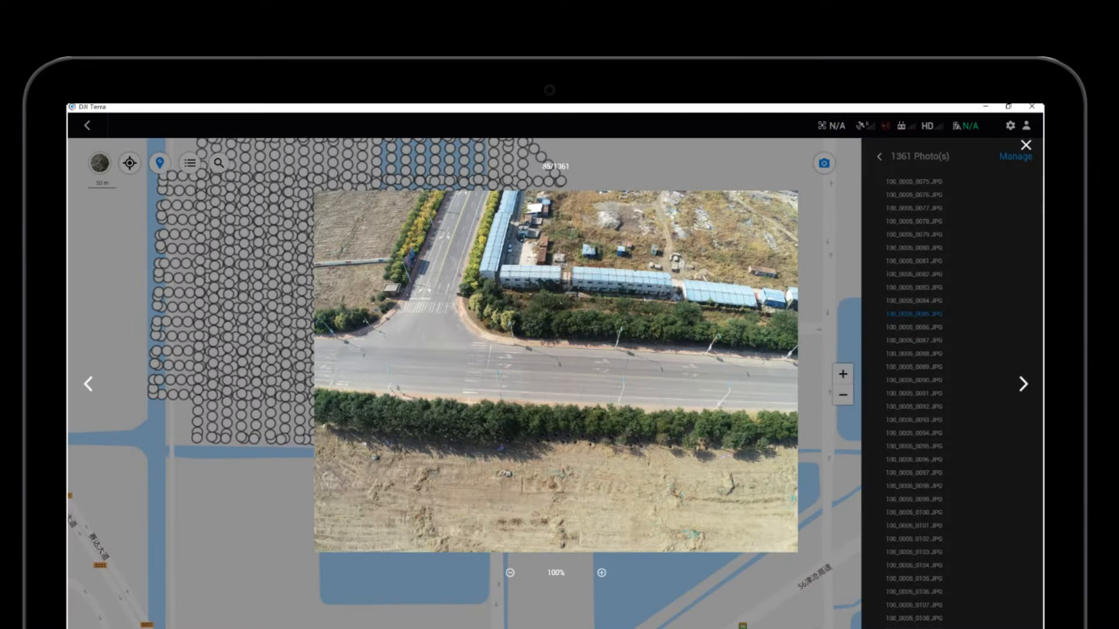
{"action": "left_click", "coordinate": [1023, 384]}
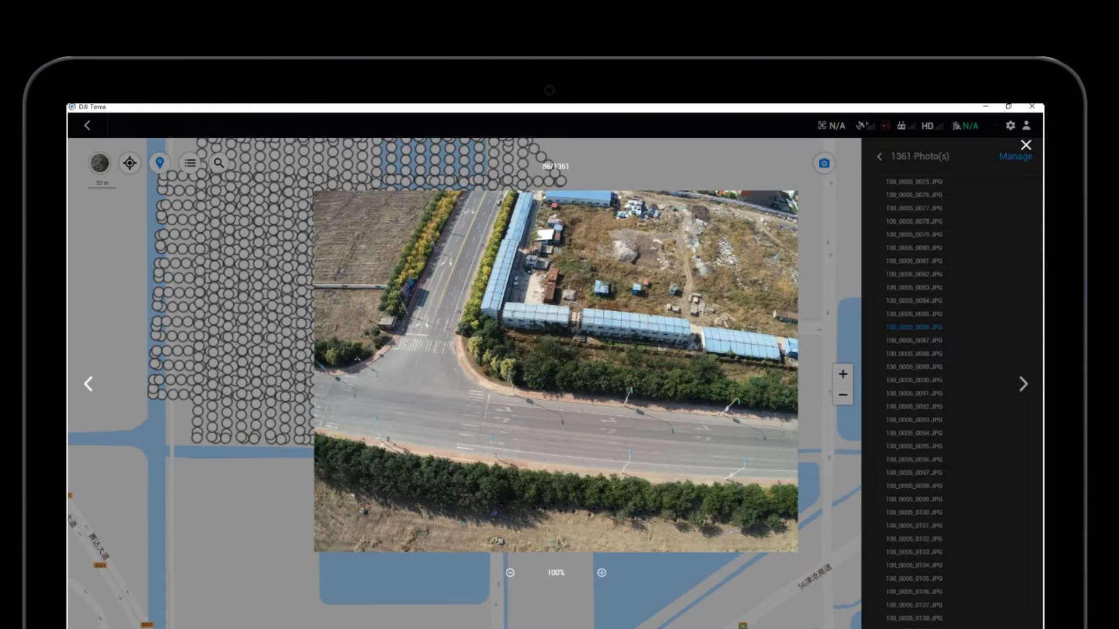
{"action": "left_click", "coordinate": [1015, 156]}
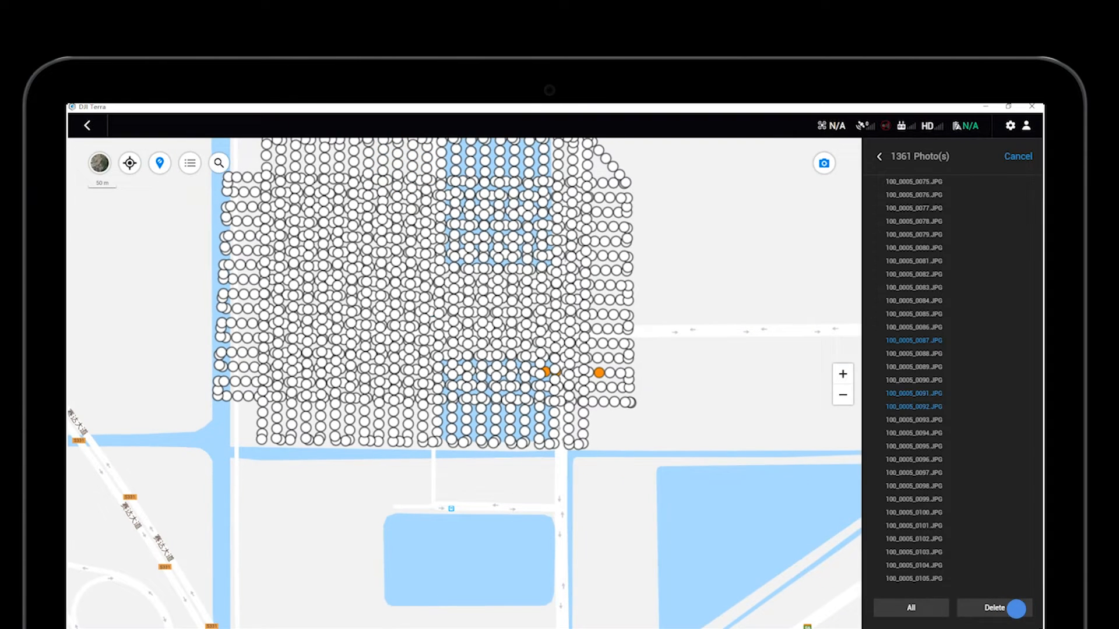
Step: Keep all photos and leave the 3D model at Medium resolution with no other format
{"action": "left_click", "coordinate": [1016, 156]}
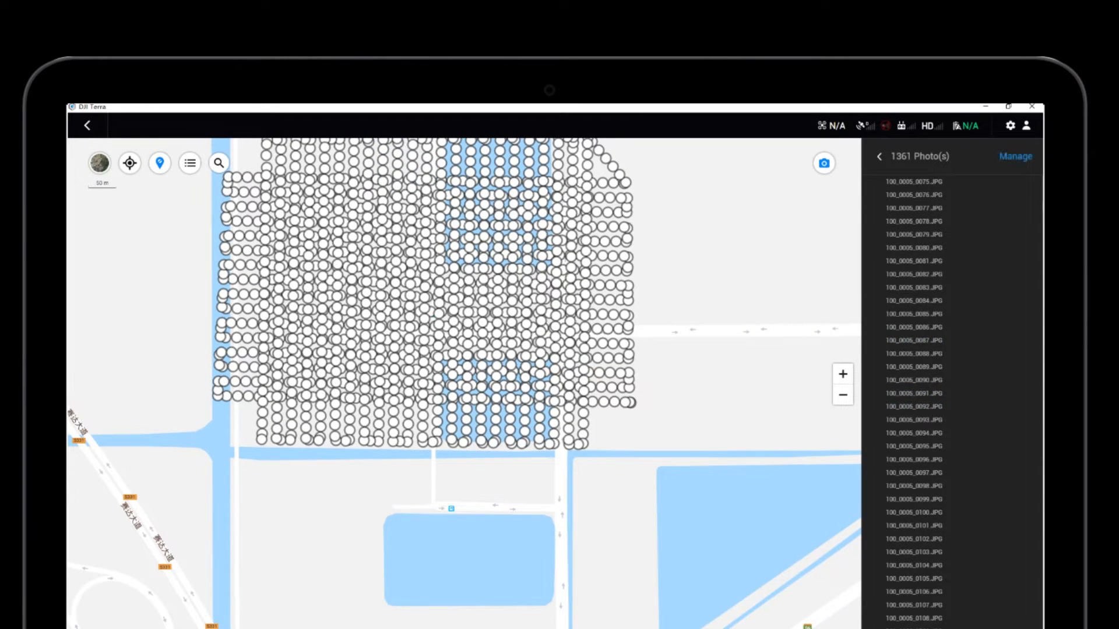
{"action": "left_click", "coordinate": [1015, 156]}
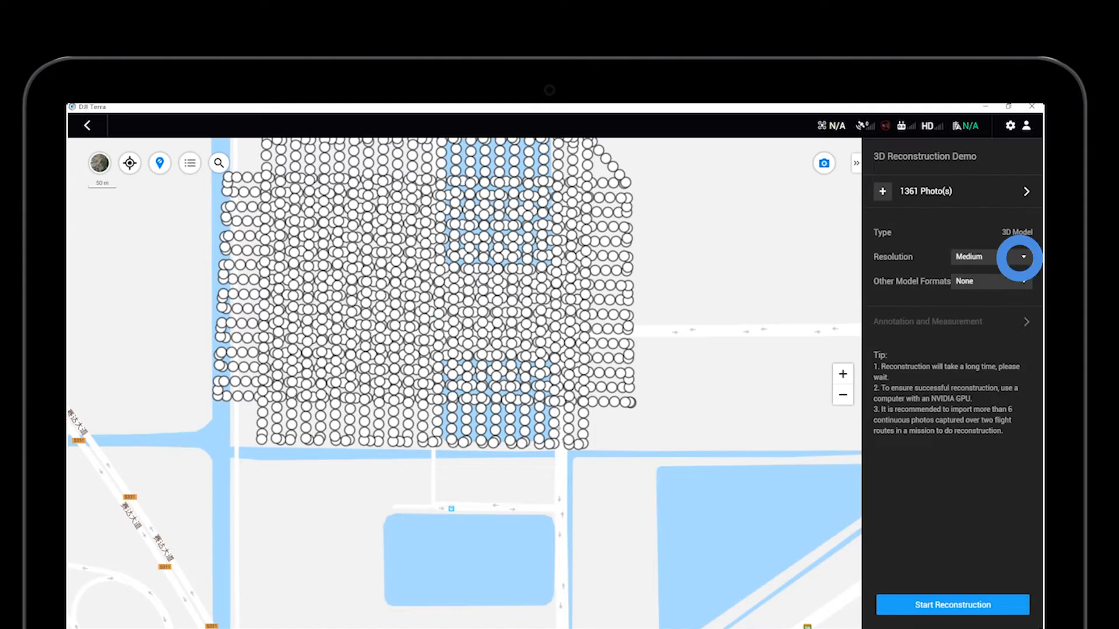
{"action": "left_click", "coordinate": [1022, 256]}
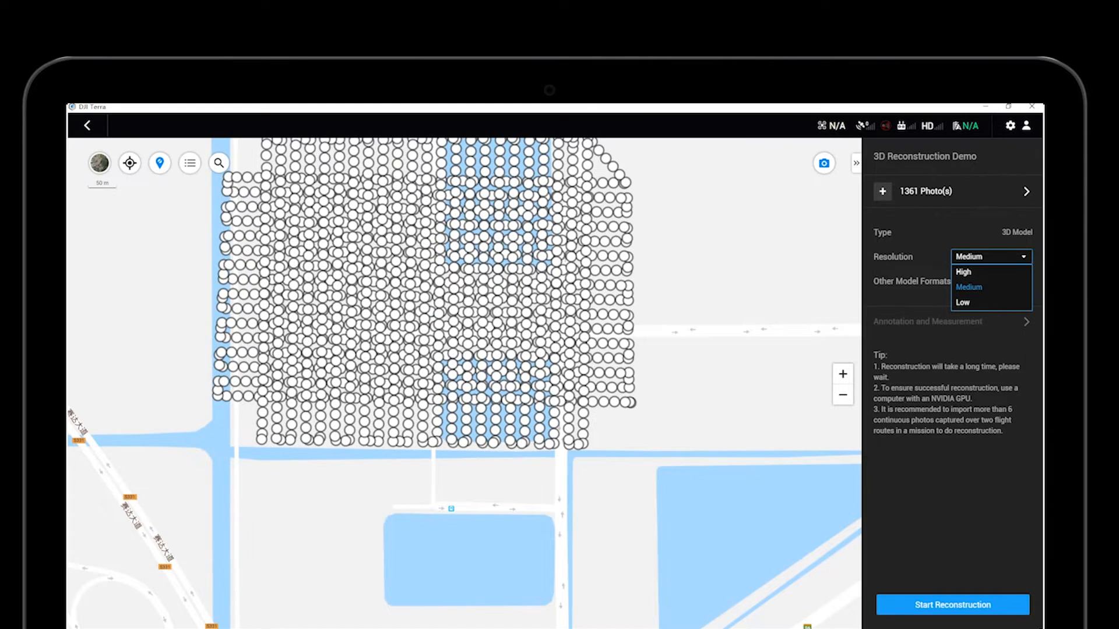
{"action": "left_click", "coordinate": [990, 280]}
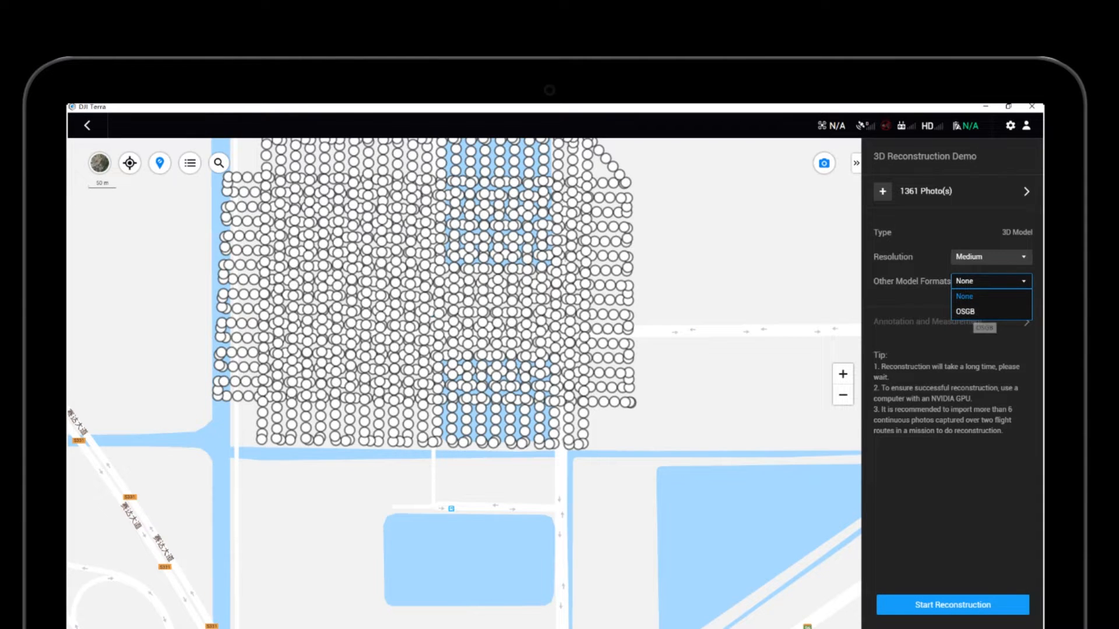
{"action": "left_click", "coordinate": [963, 297]}
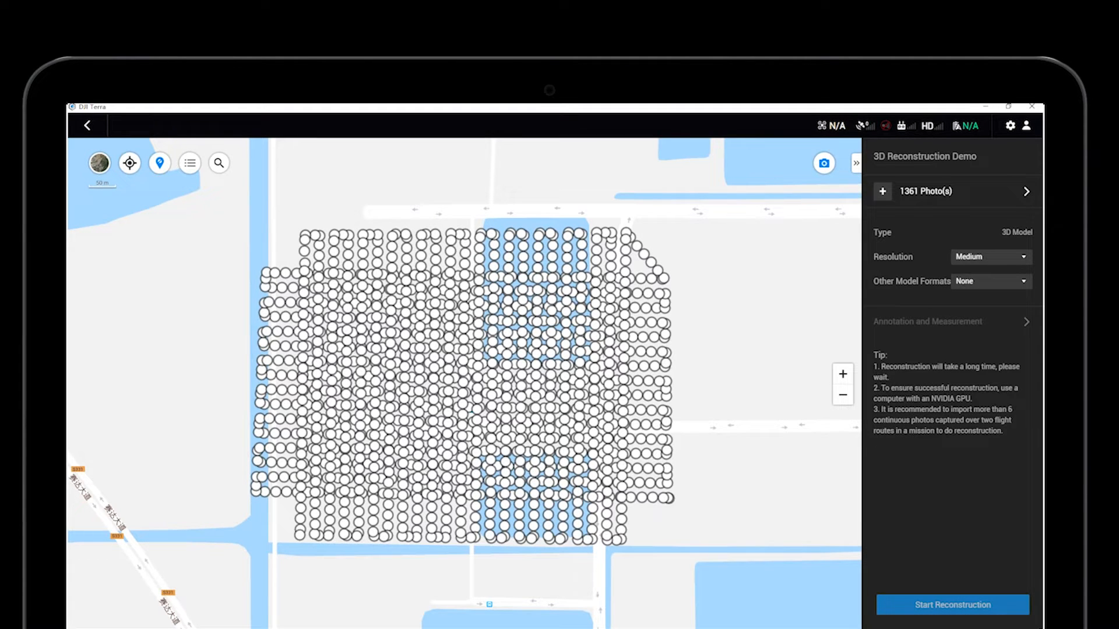
Step: Start the 3D reconstruction and continue through the photo-copy prompt
{"action": "left_click", "coordinate": [952, 605]}
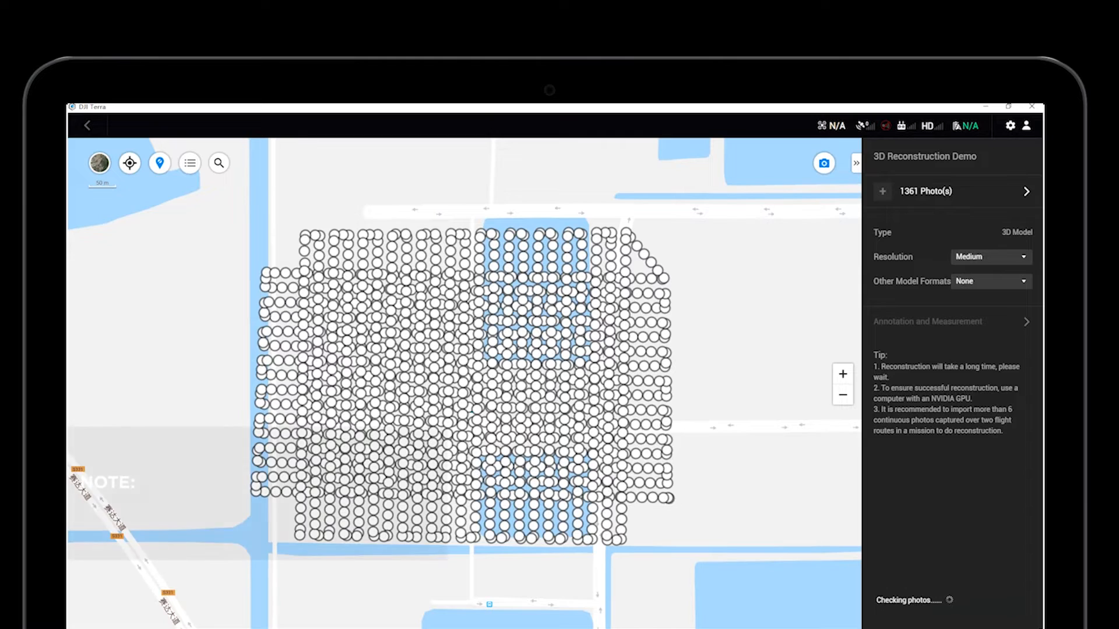
{"action": "left_click", "coordinate": [952, 605]}
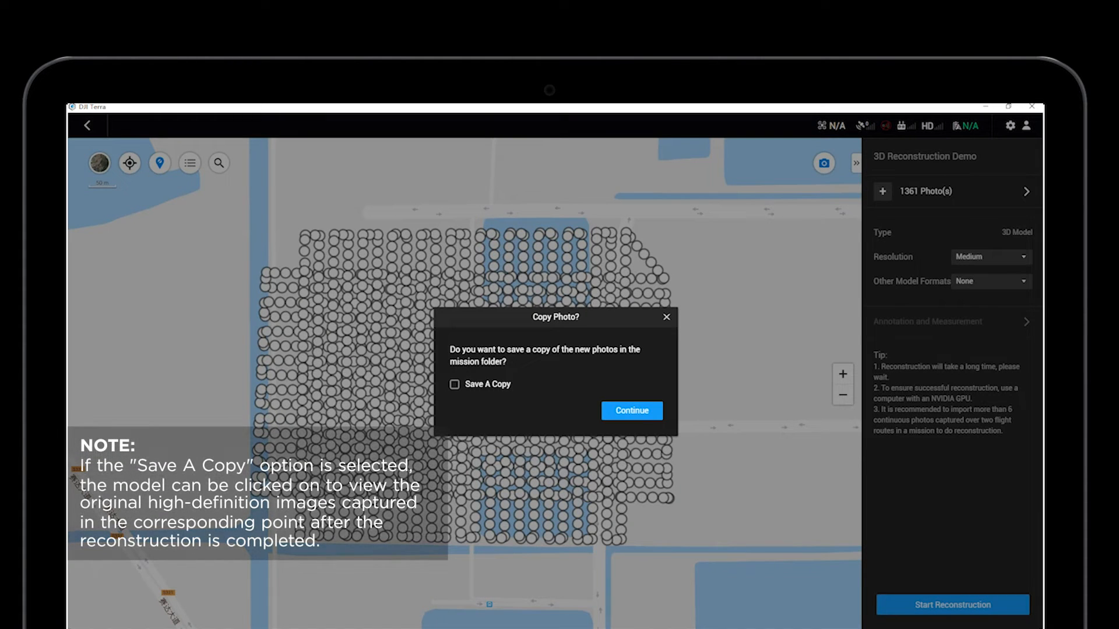
{"action": "left_click", "coordinate": [630, 410]}
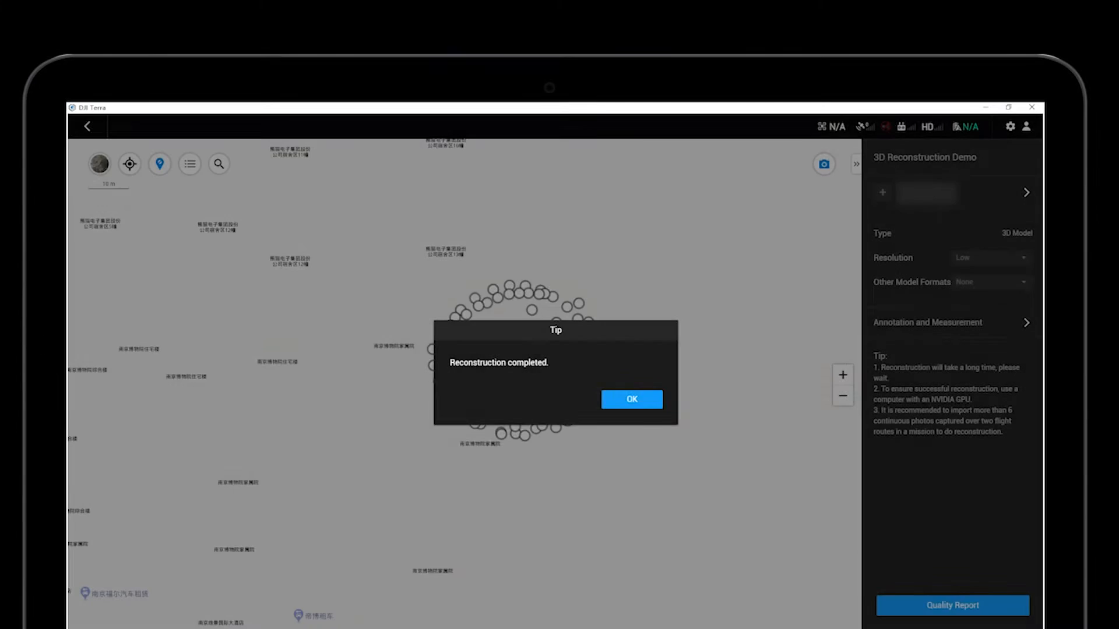
Step: Dismiss the completion notice and mark a coordinate point beside the glass-fronted building
{"action": "left_click", "coordinate": [630, 399]}
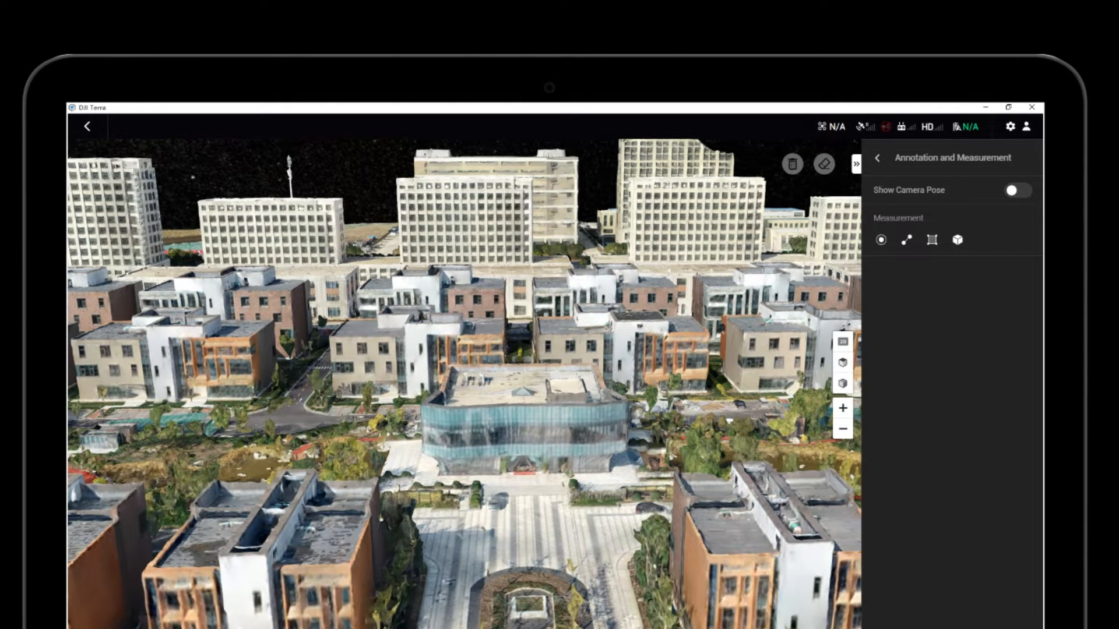
{"action": "left_click", "coordinate": [881, 240]}
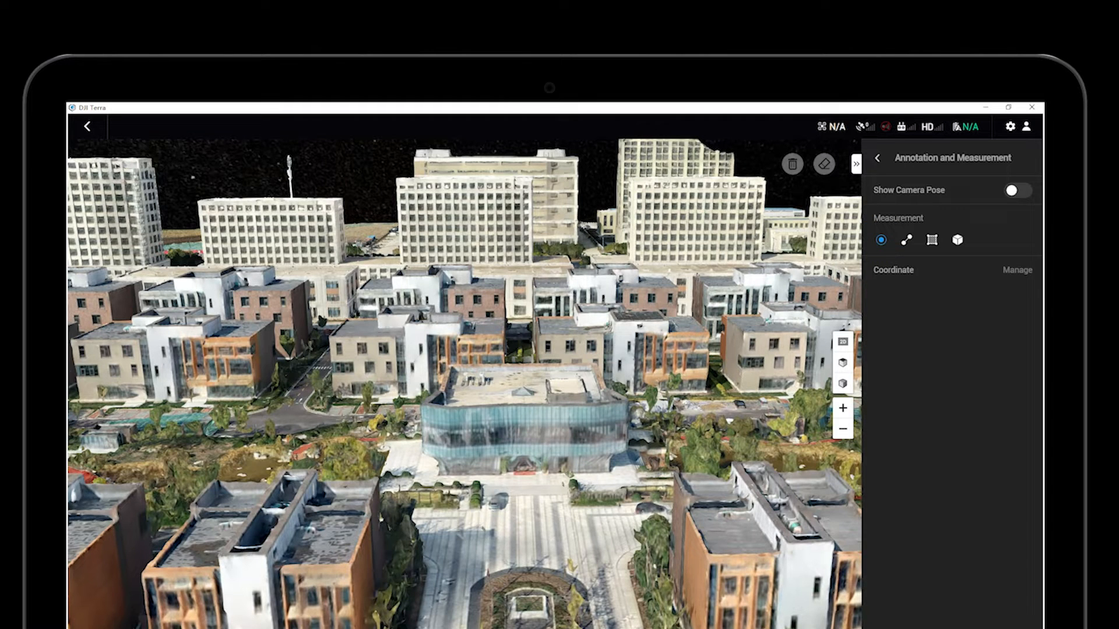
{"action": "left_click", "coordinate": [422, 393]}
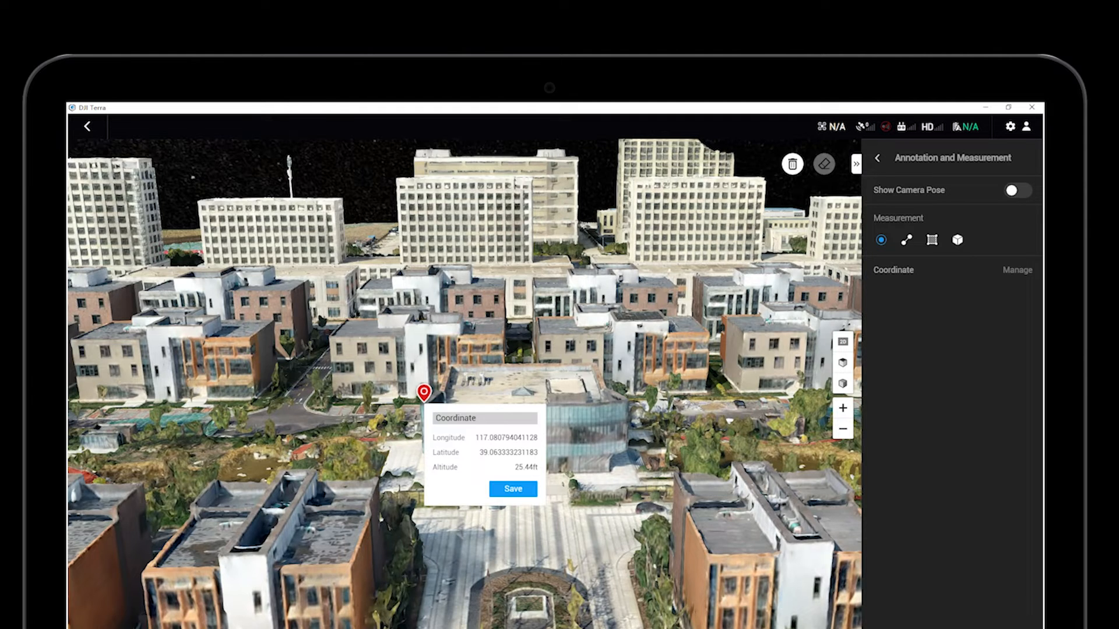
Step: Measure a 185.6 ft roof edge, the roof's area and fill volume, then reset to the full model
{"action": "left_click", "coordinate": [907, 240]}
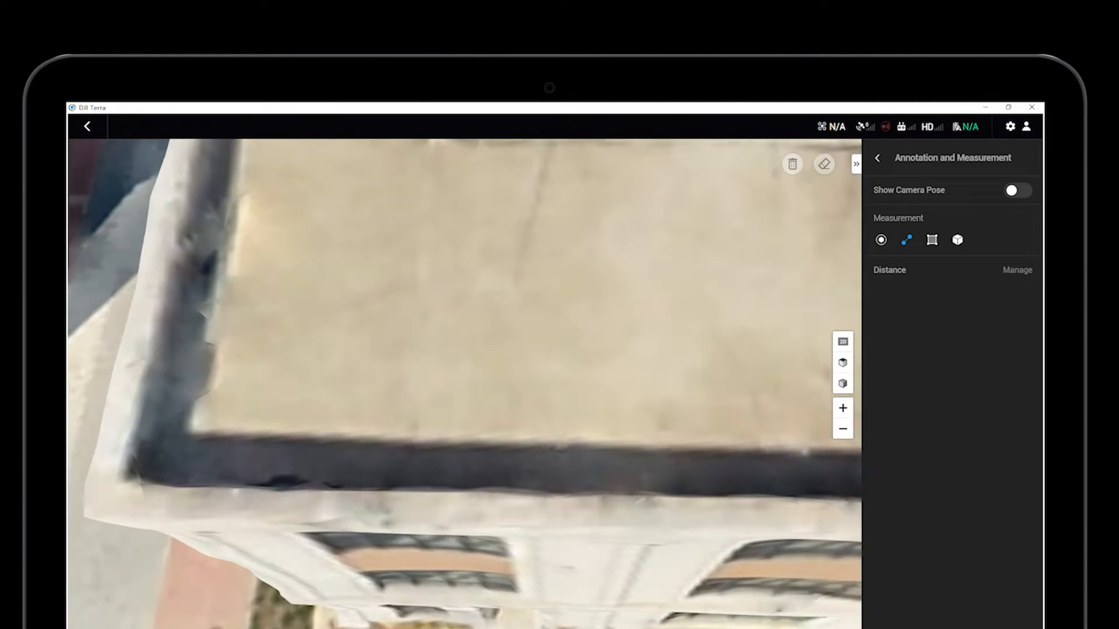
{"action": "left_click", "coordinate": [225, 460]}
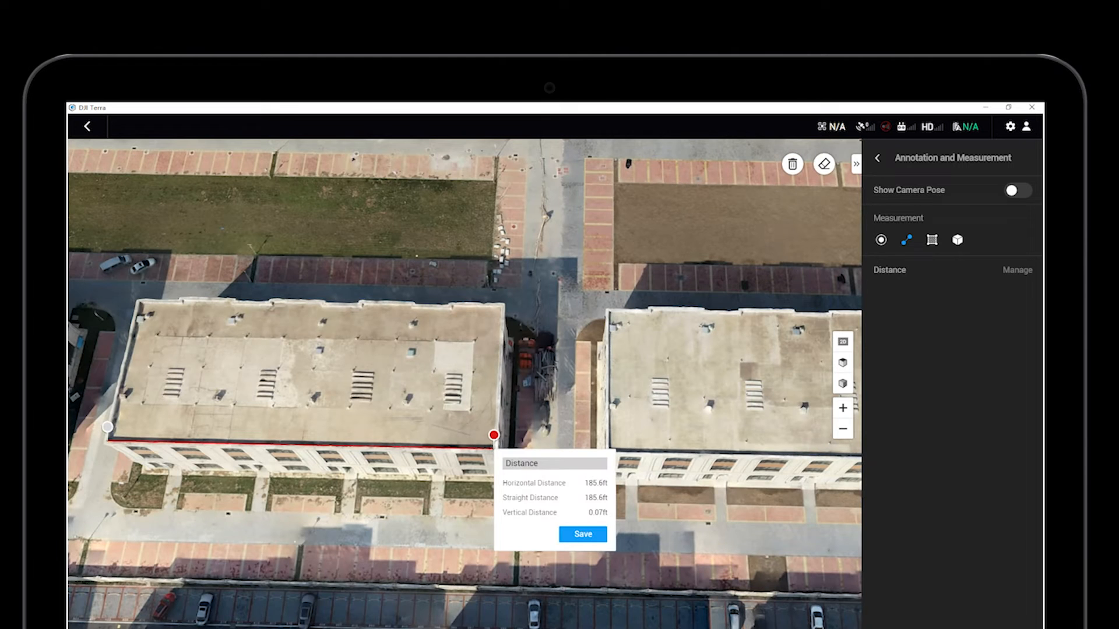
{"action": "left_click", "coordinate": [931, 240]}
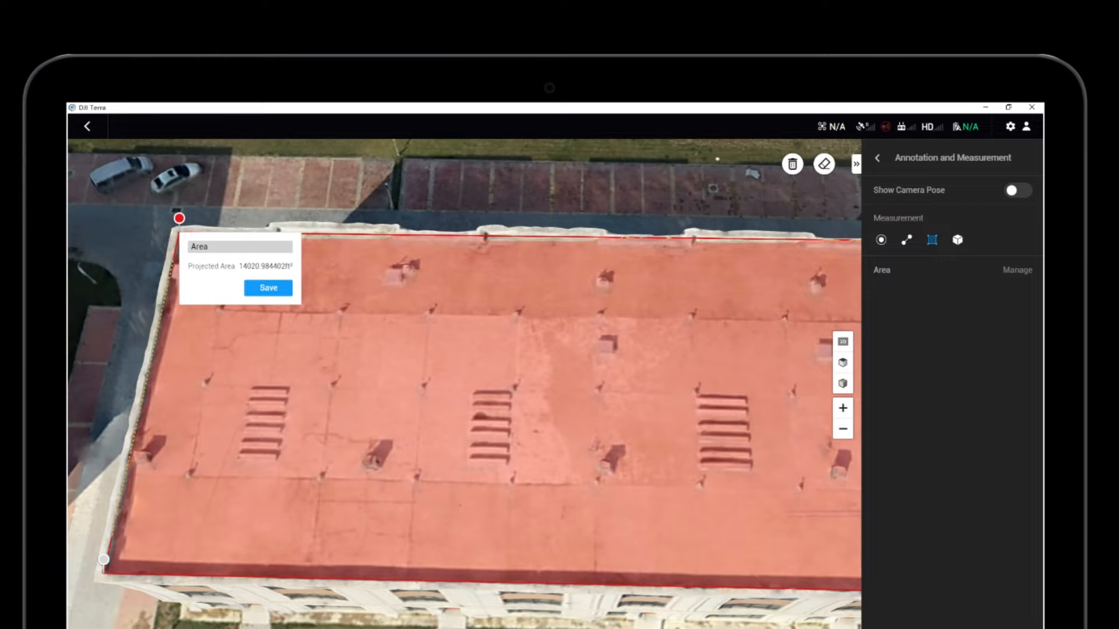
{"action": "left_click", "coordinate": [957, 240]}
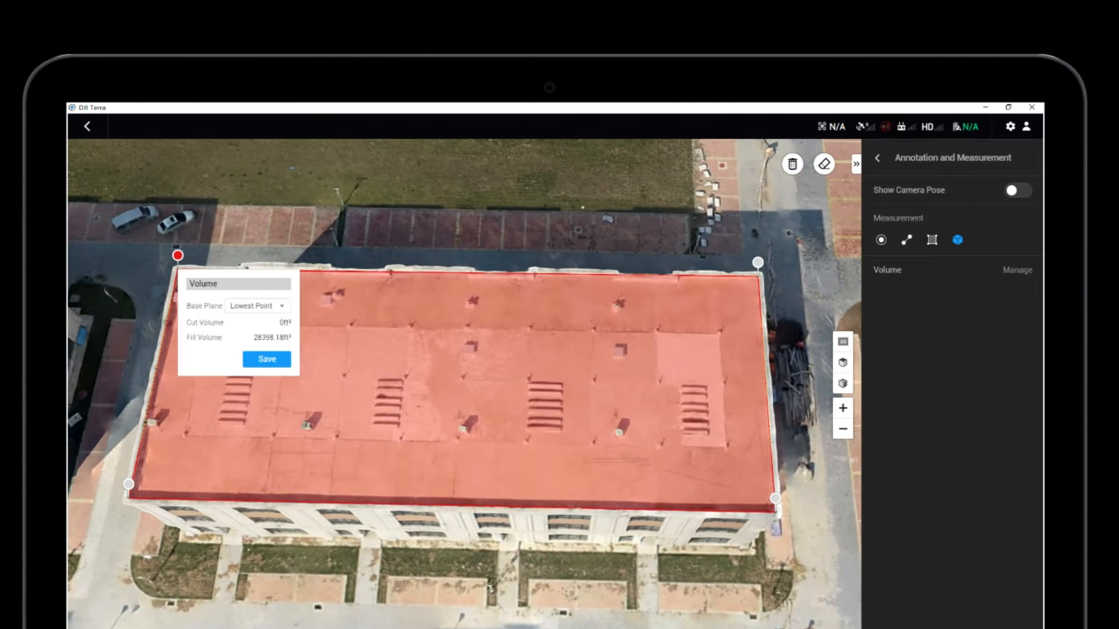
{"action": "left_click", "coordinate": [256, 305]}
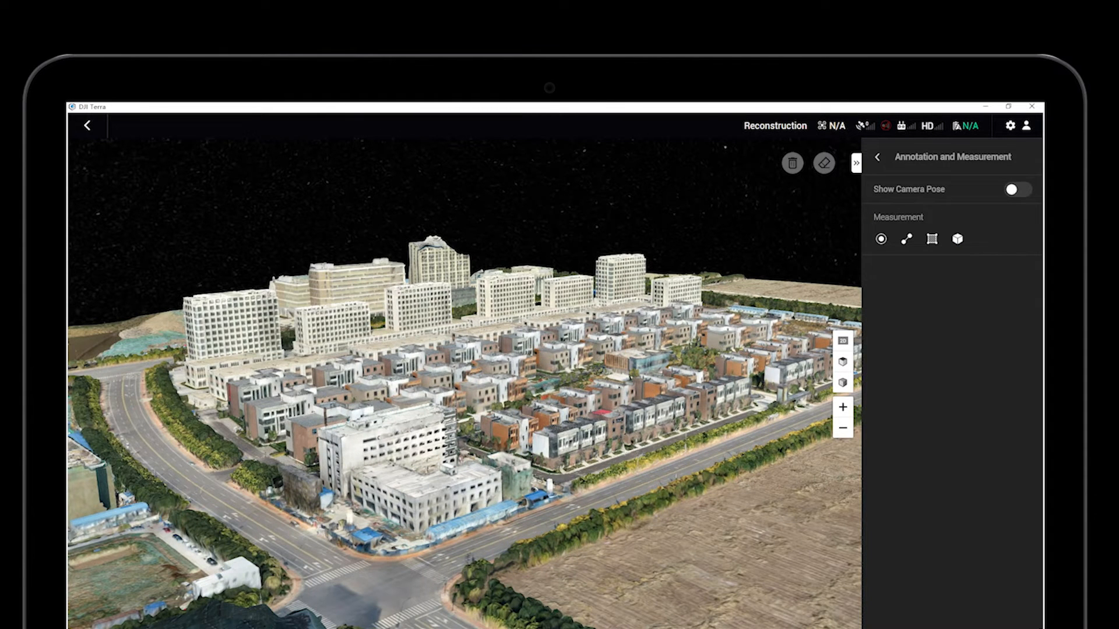
Step: Show camera poses, inspect one camera's coordinates and photo, and return to the project panel
{"action": "left_click", "coordinate": [1016, 189]}
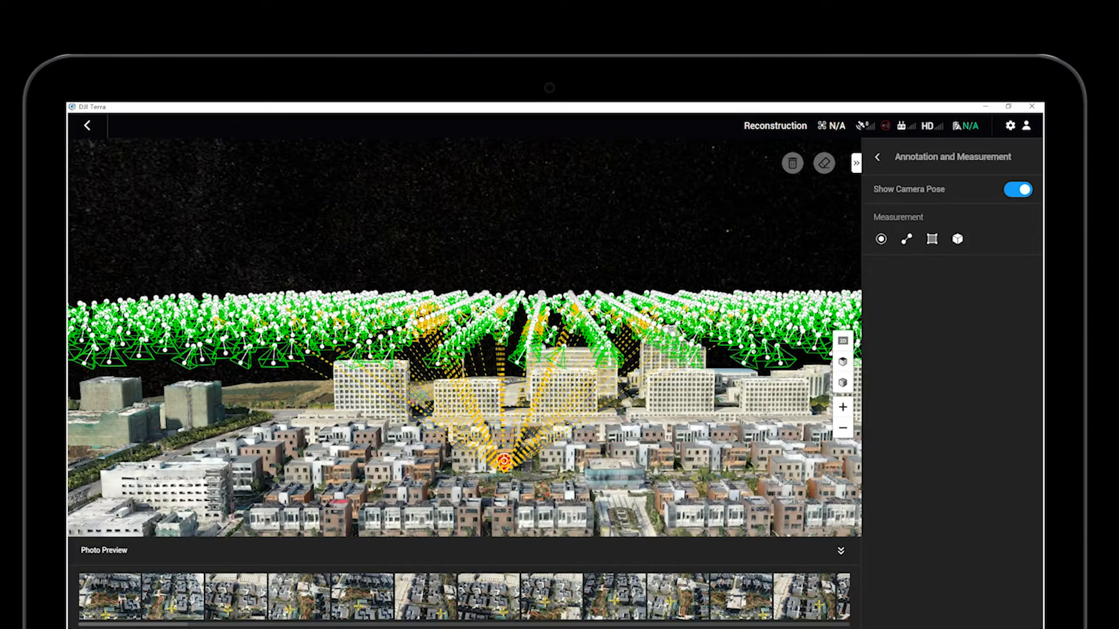
{"action": "left_click", "coordinate": [505, 462]}
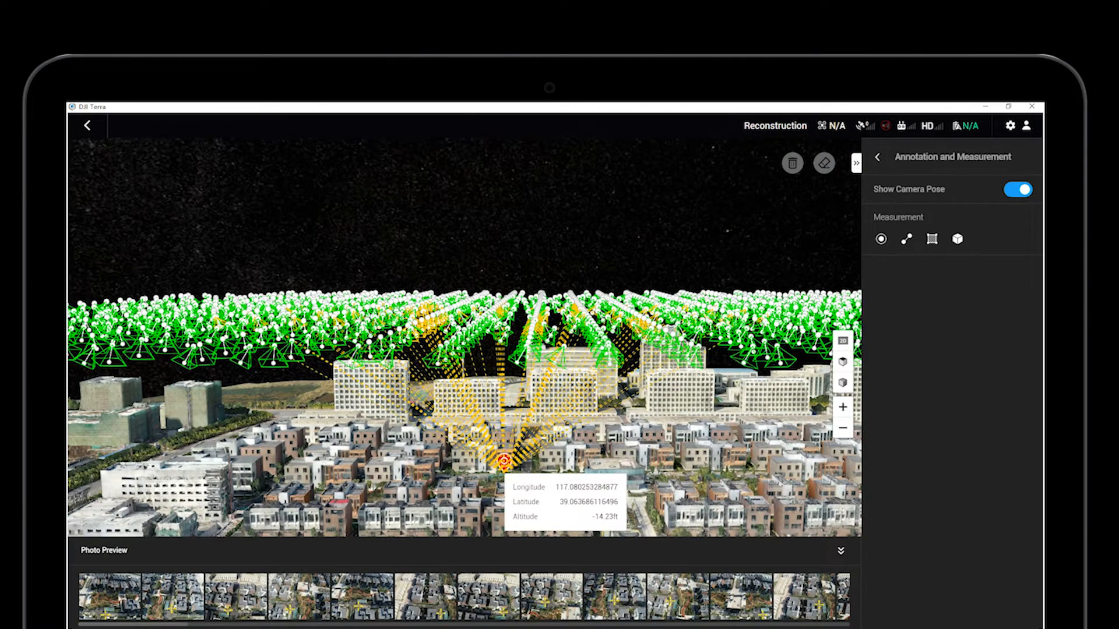
{"action": "left_click", "coordinate": [475, 595]}
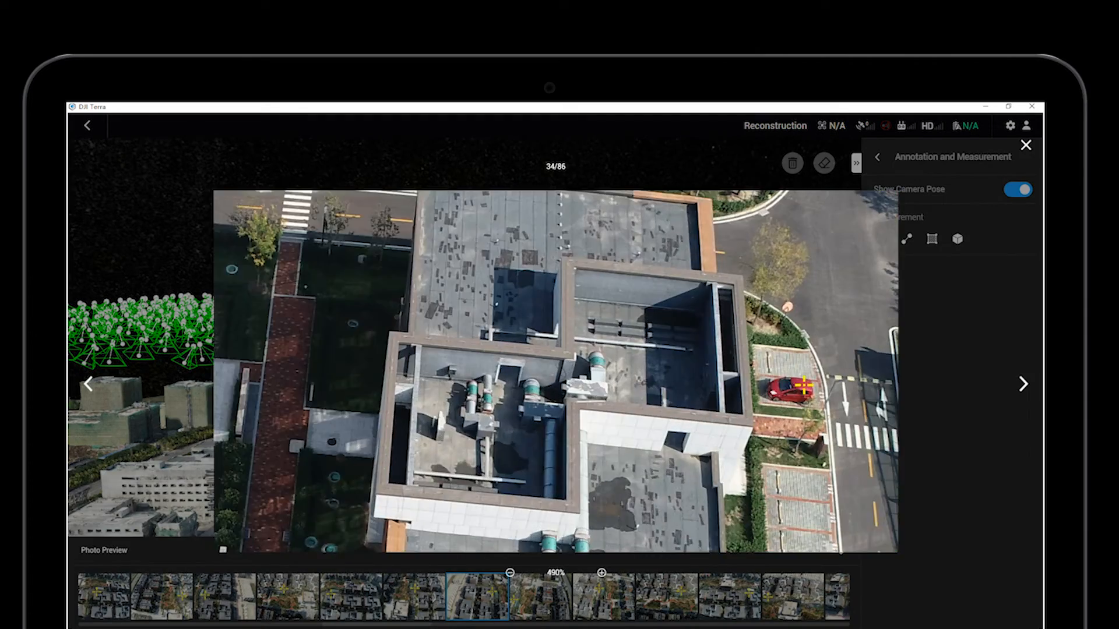
{"action": "left_click", "coordinate": [1026, 145]}
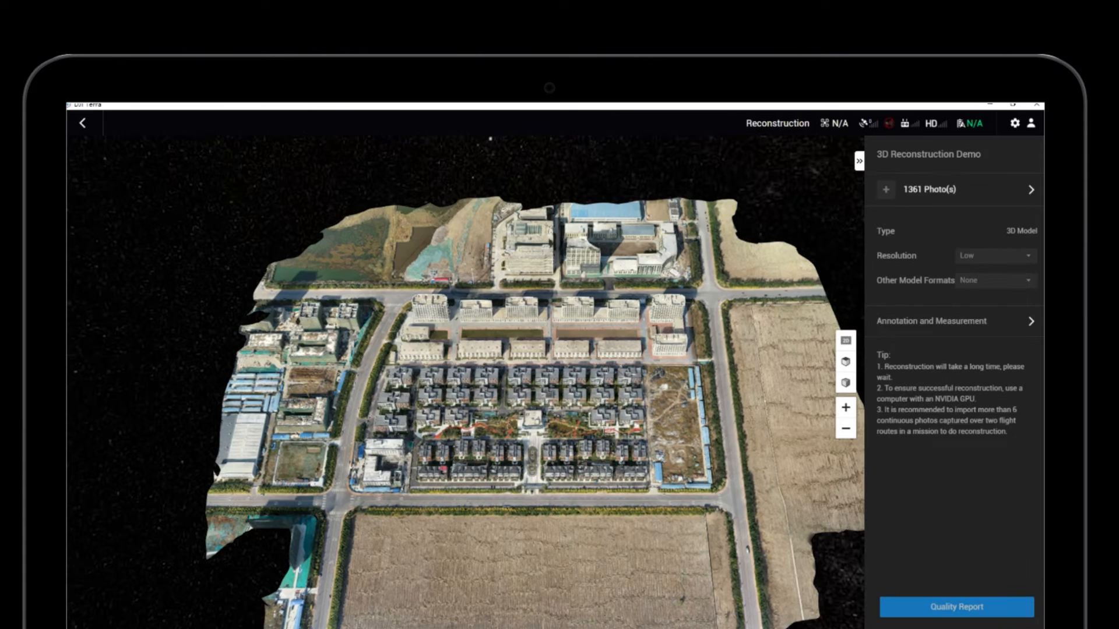
Step: Leave the reconstruction project for the Mission Library
{"action": "left_click", "coordinate": [956, 607]}
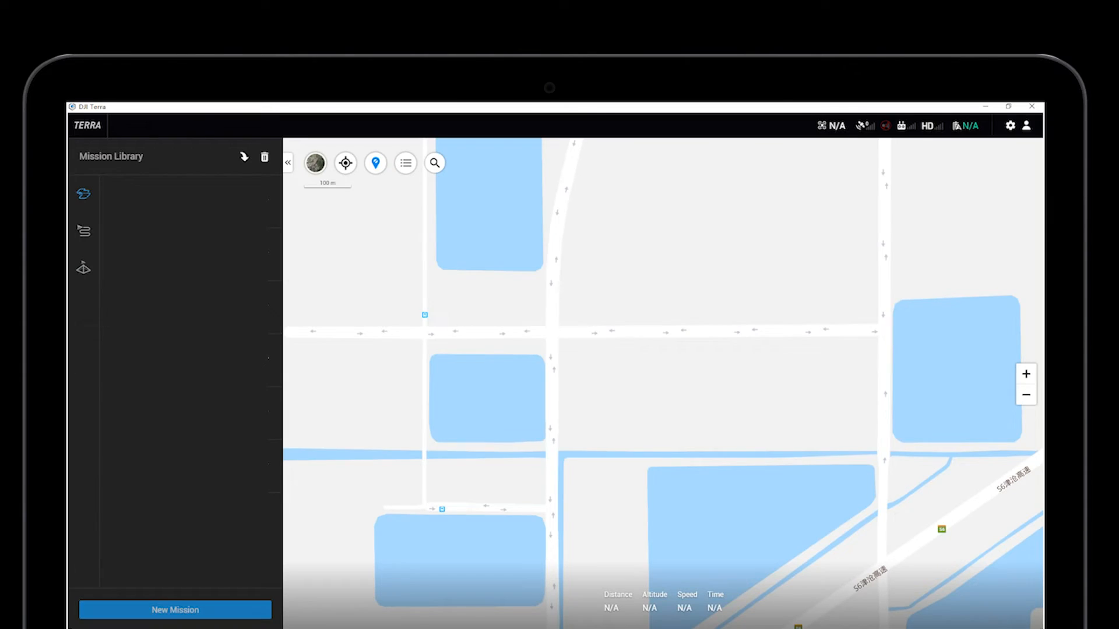
Step: Create the waypoint mission '3D Mission Planning Demo' and import the 3D city model into it
{"action": "left_click", "coordinate": [174, 609]}
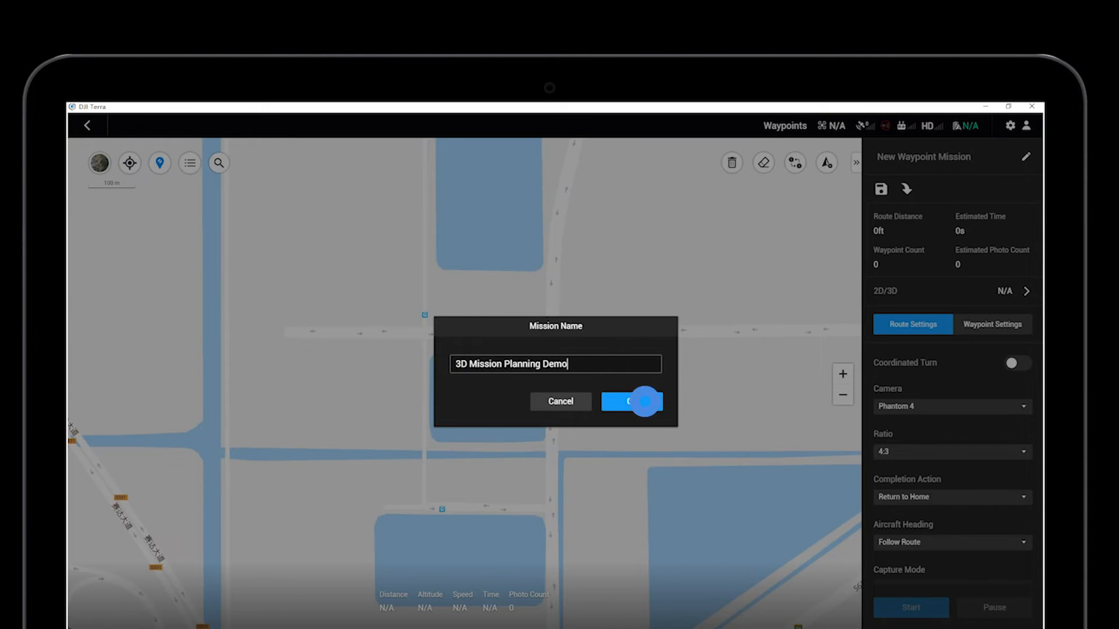
{"action": "left_click", "coordinate": [630, 402]}
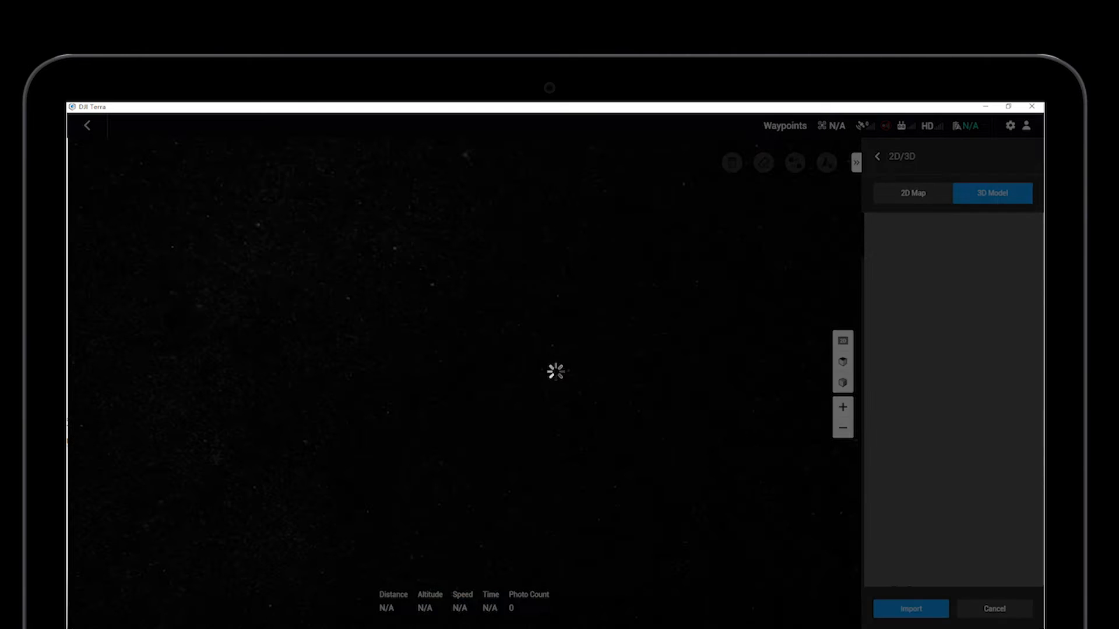
{"action": "left_click", "coordinate": [910, 608]}
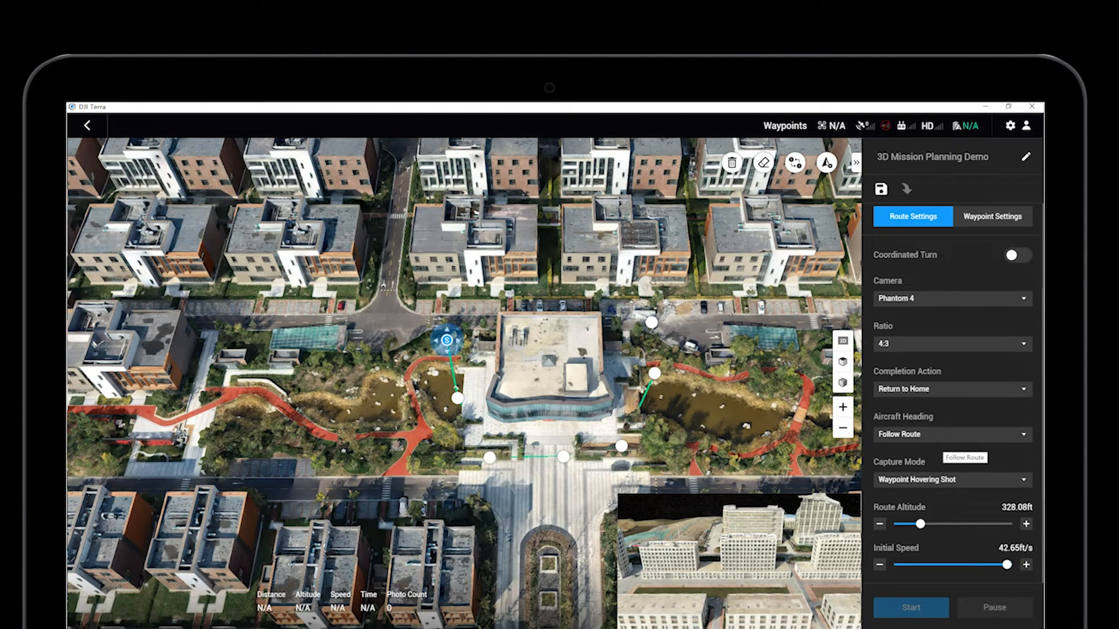
Step: Set Aircraft Heading to Set Waypoint Separately and check Waypoint 01's settings
{"action": "left_click", "coordinate": [951, 433]}
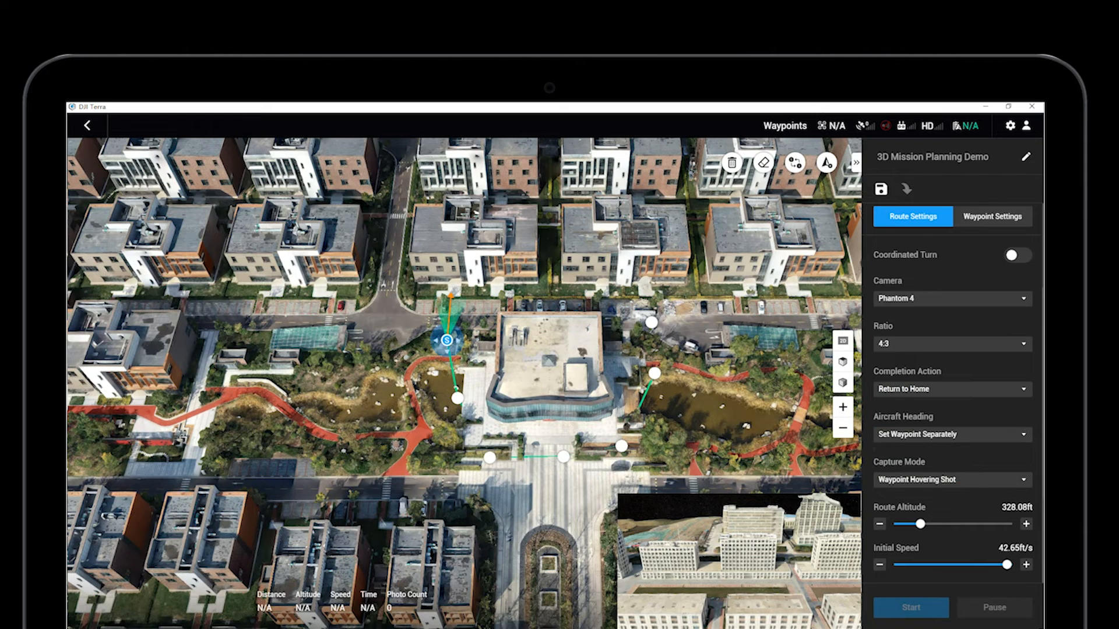
{"action": "left_click", "coordinate": [991, 217]}
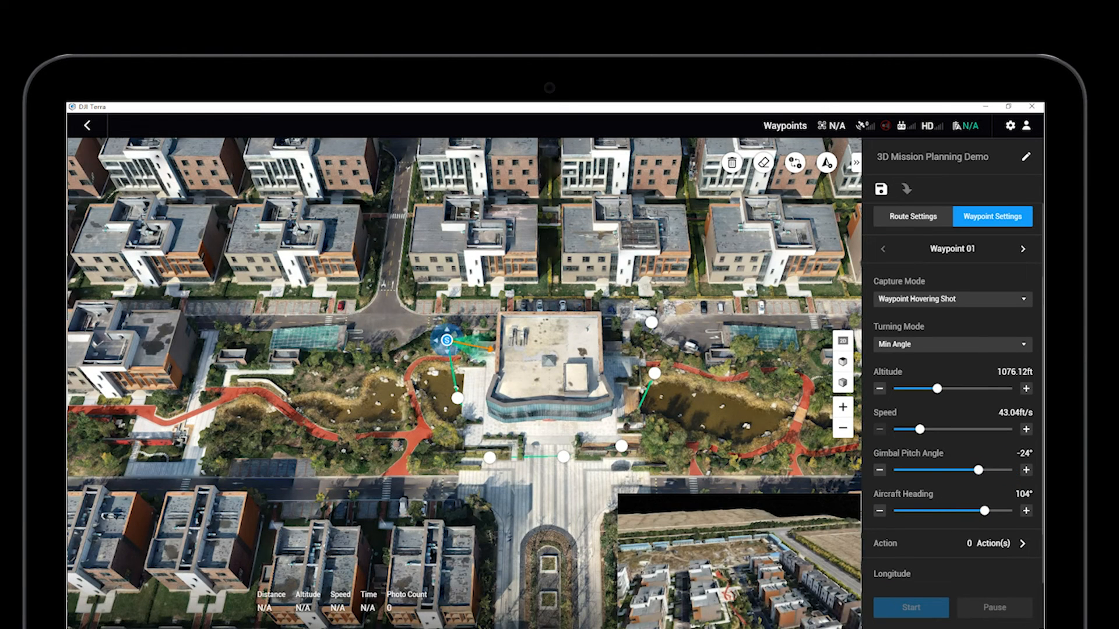
{"action": "left_click", "coordinate": [911, 216]}
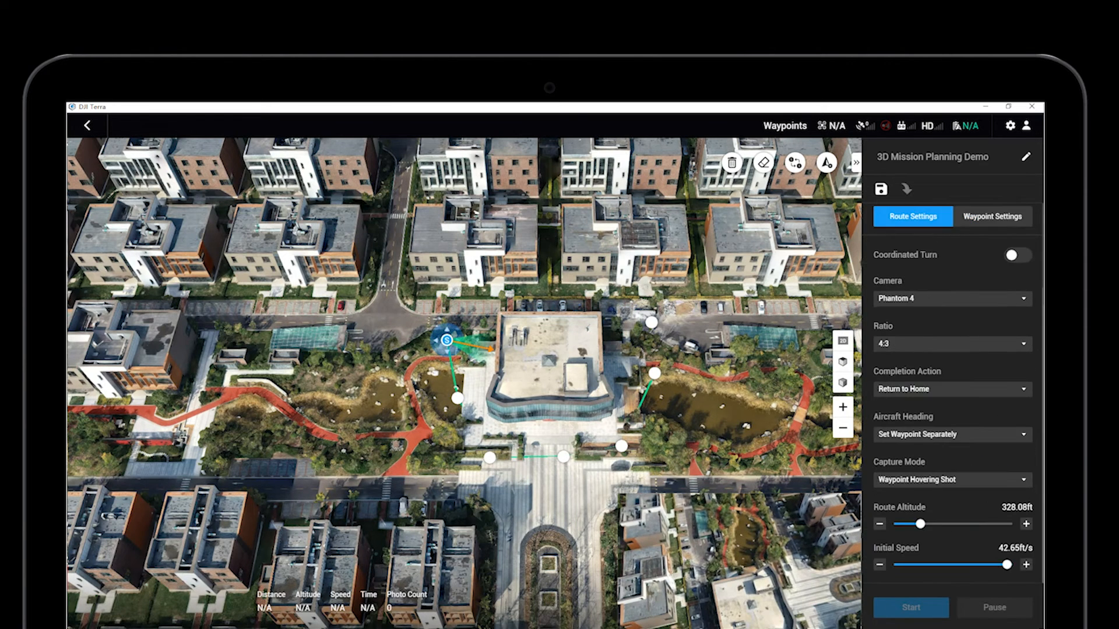